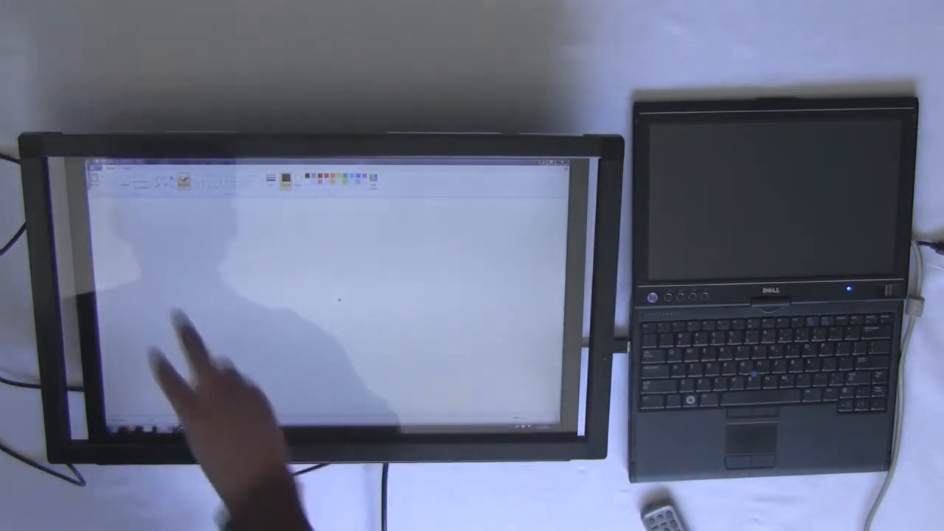
- Draw a long freehand wavy black line across the blank canvas with the brush
{"action": "left_click_drag", "start_coordinate": [133, 250], "coordinate": [486, 383]}
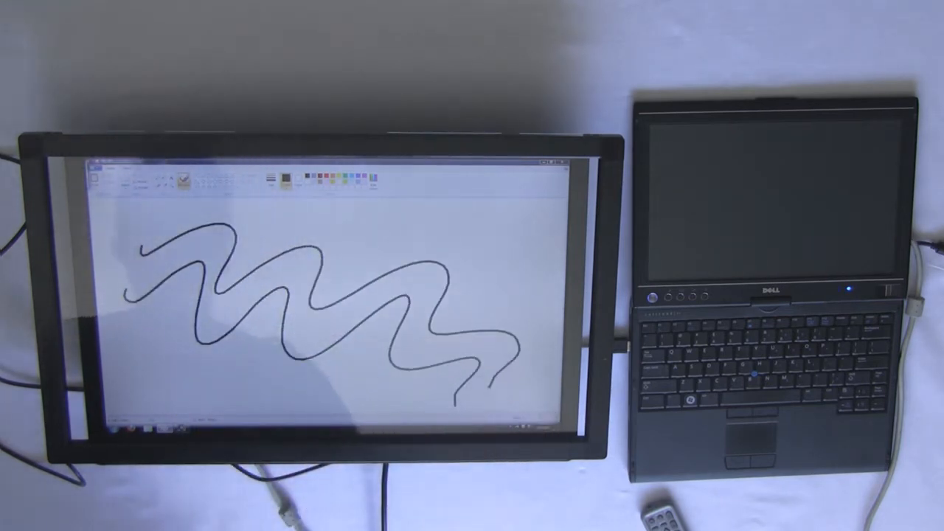